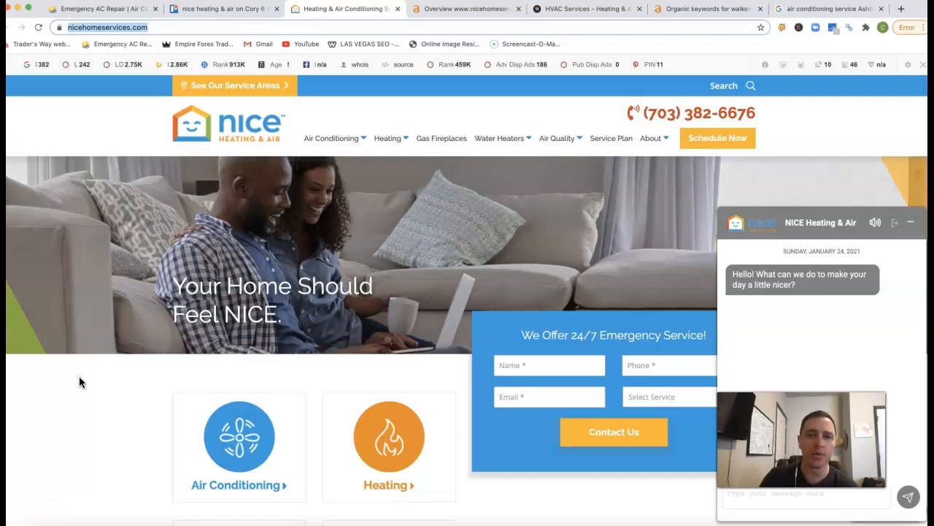
mouse_move(405, 223)
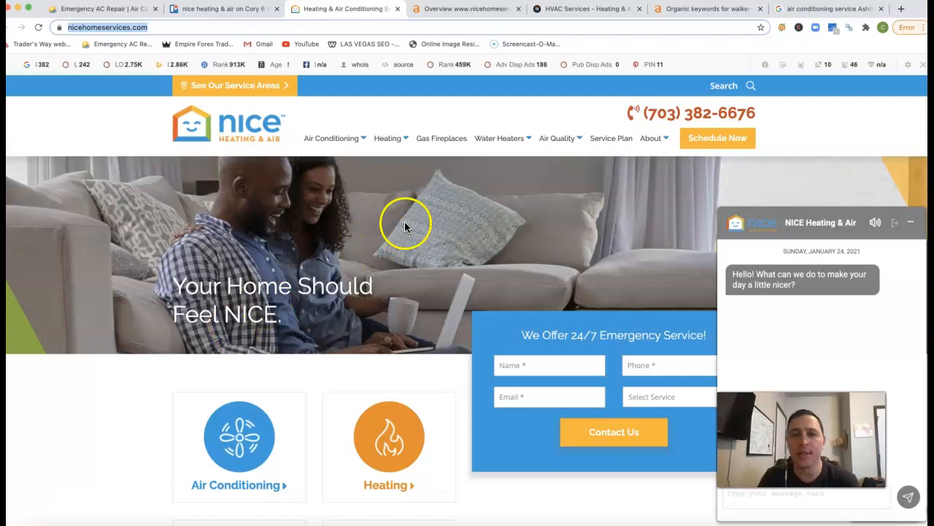
- Scroll through the sponsored HVAC pros, ad and Ashburn local map pack
scroll(down, 3)
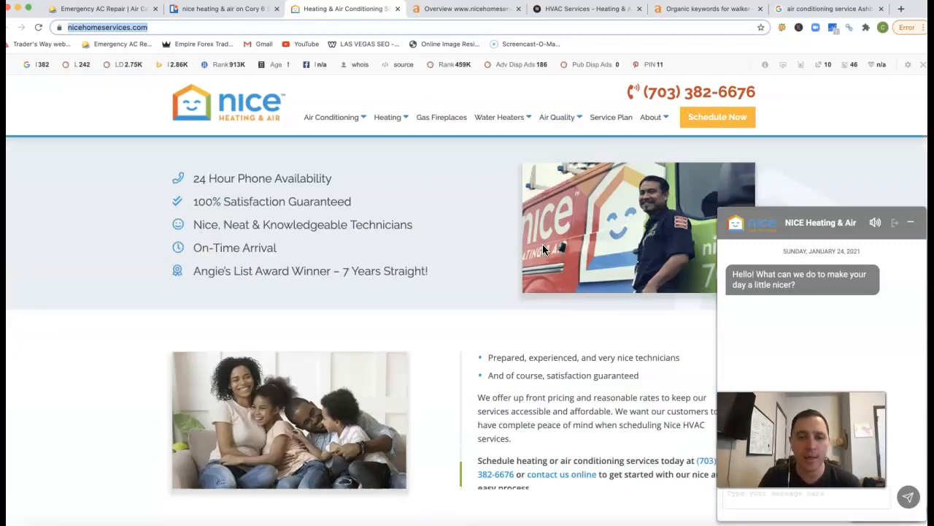
scroll(down, 3)
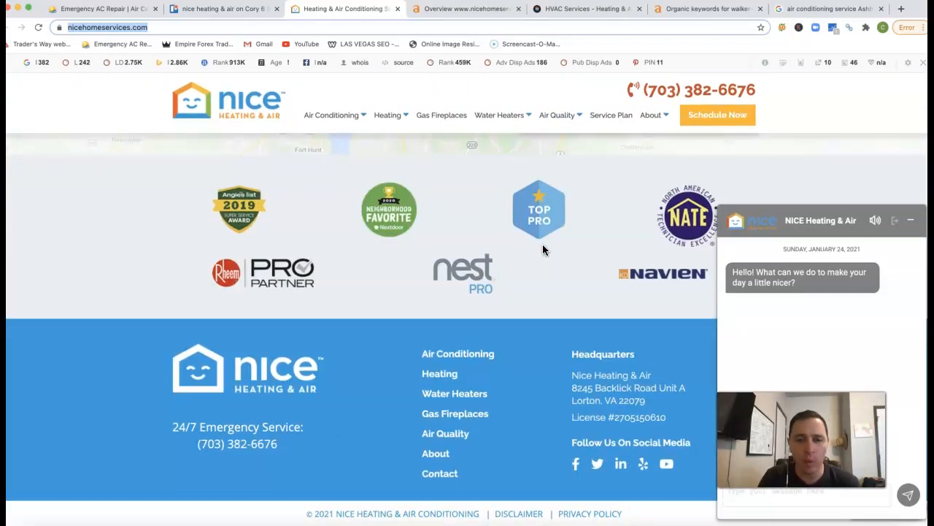
scroll(up, 3)
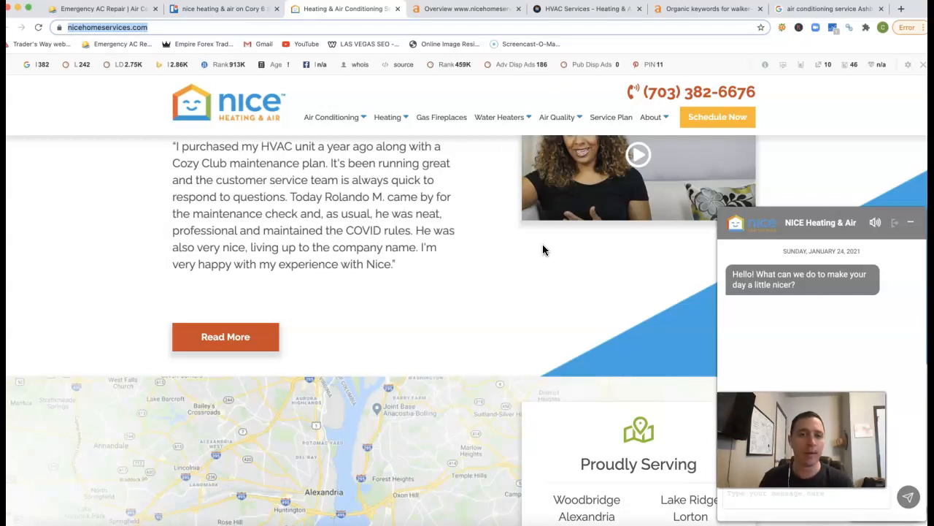
scroll(down, 3)
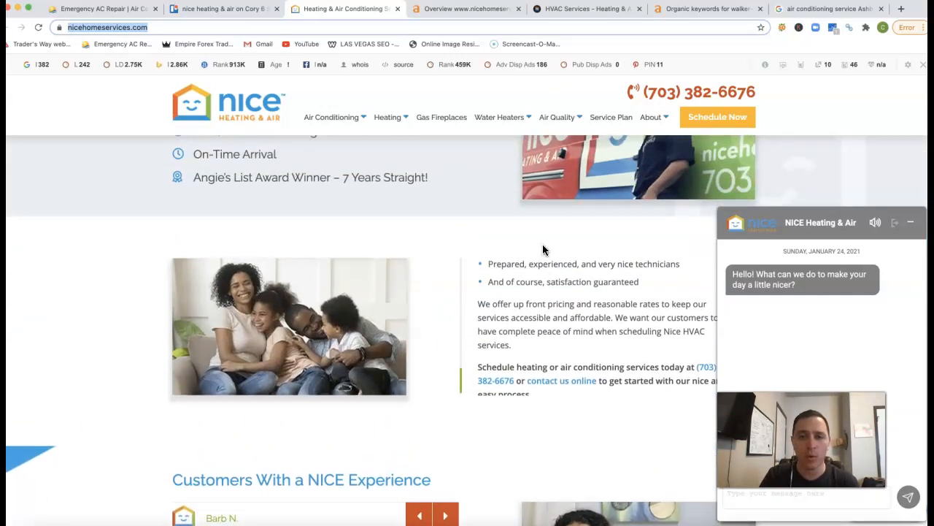
scroll(down, 3)
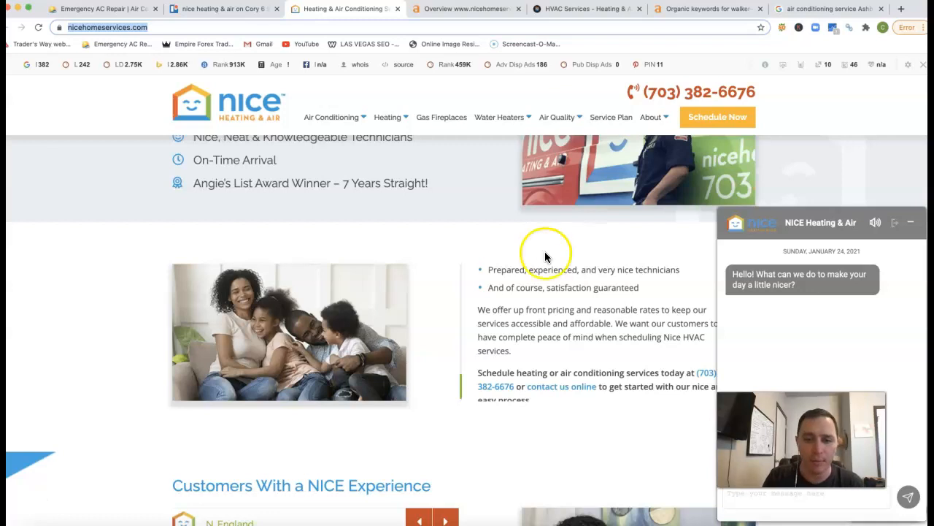
scroll(down, 3)
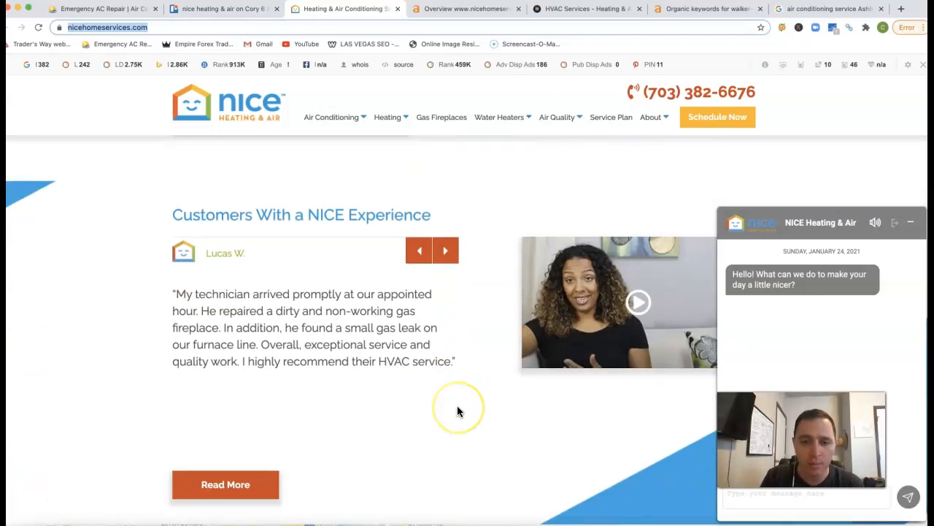
scroll(down, 3)
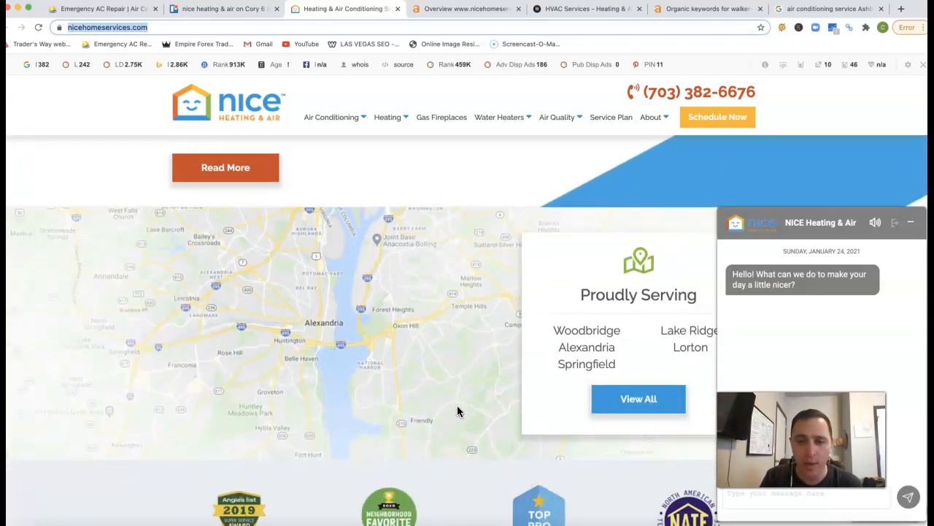
- Save the Neighborhood Favorite badge image from the results page
right_click(389, 375)
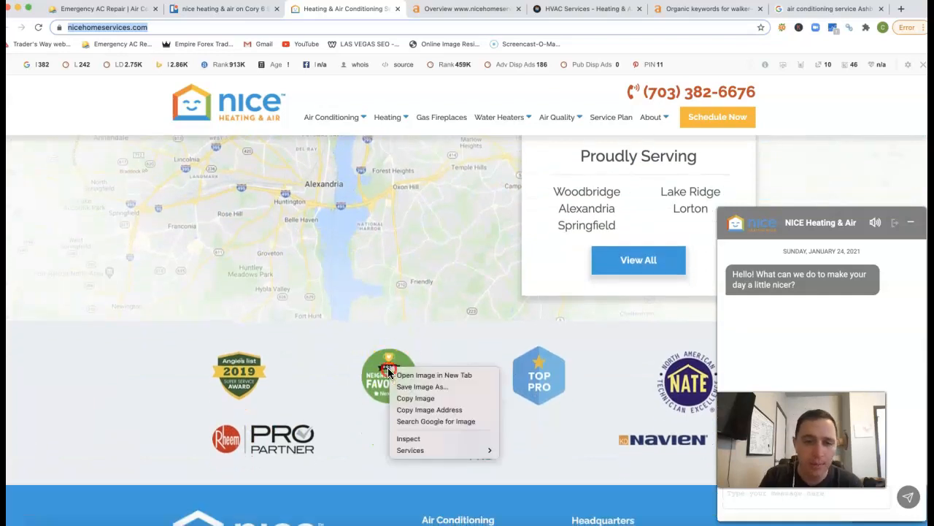
click(422, 386)
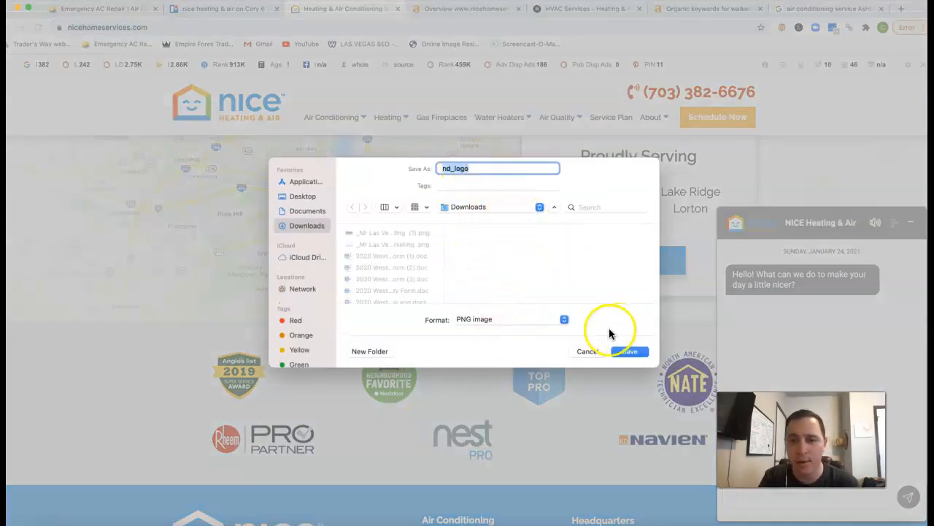
click(587, 351)
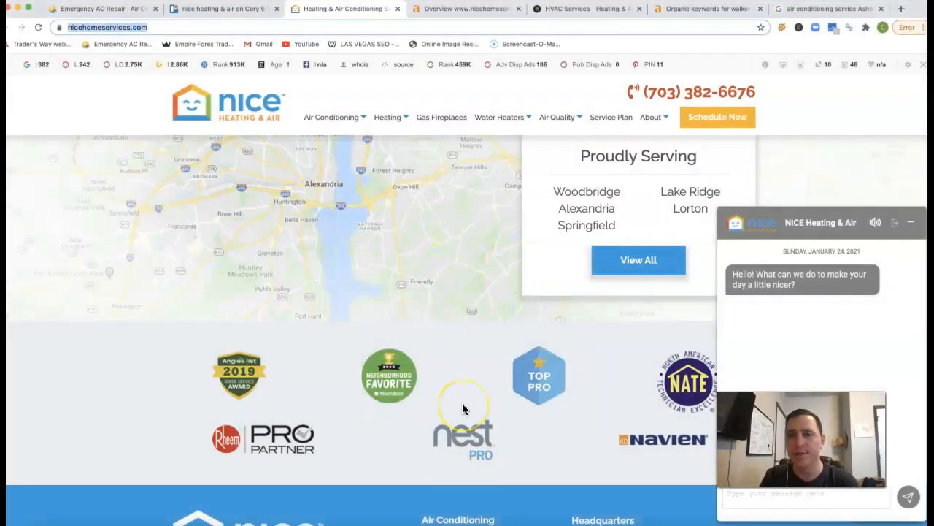
click(828, 8)
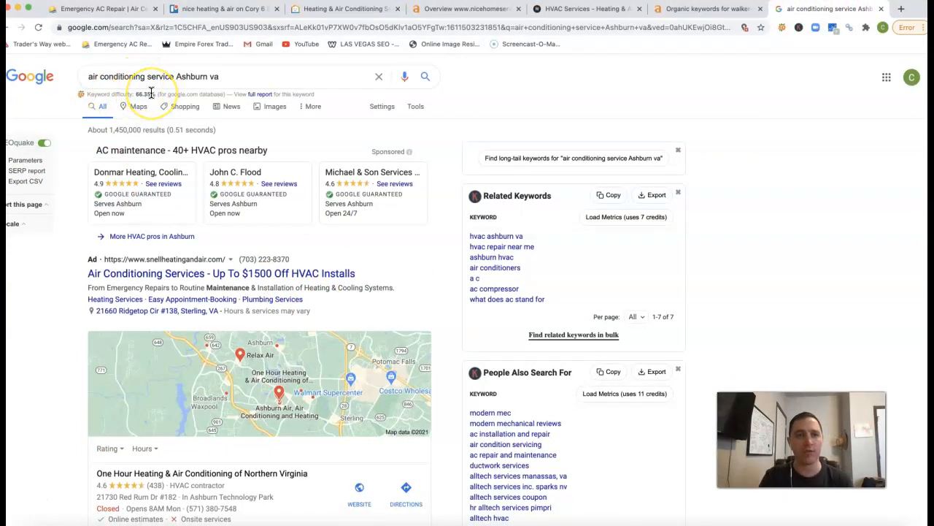
mouse_move(146, 57)
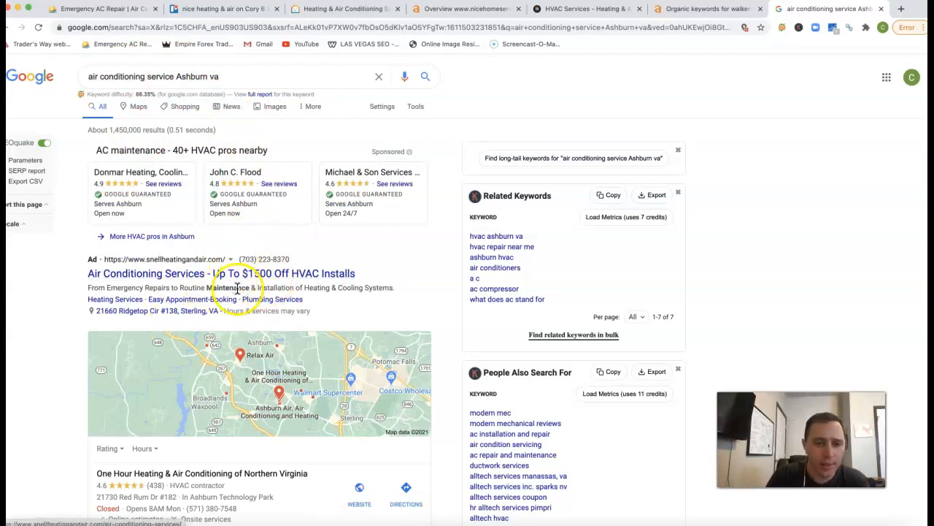
mouse_move(292, 173)
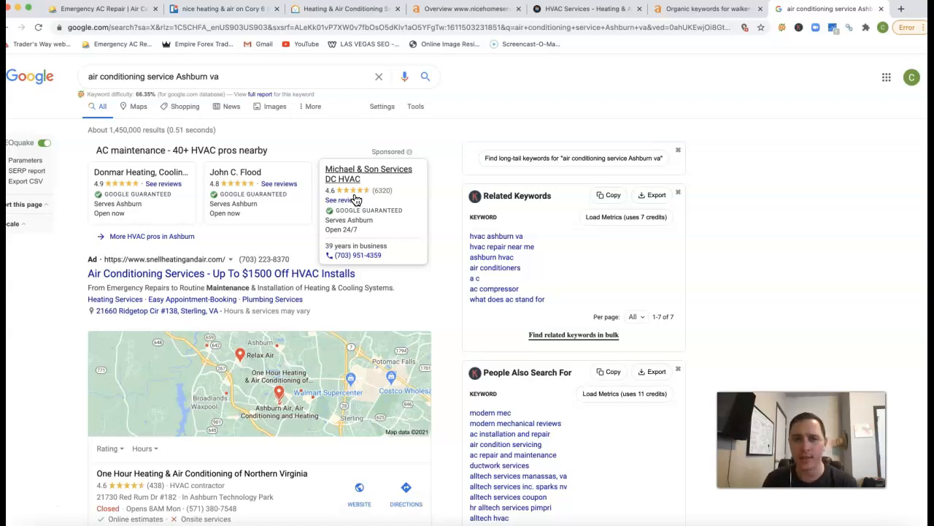
scroll(down, 3)
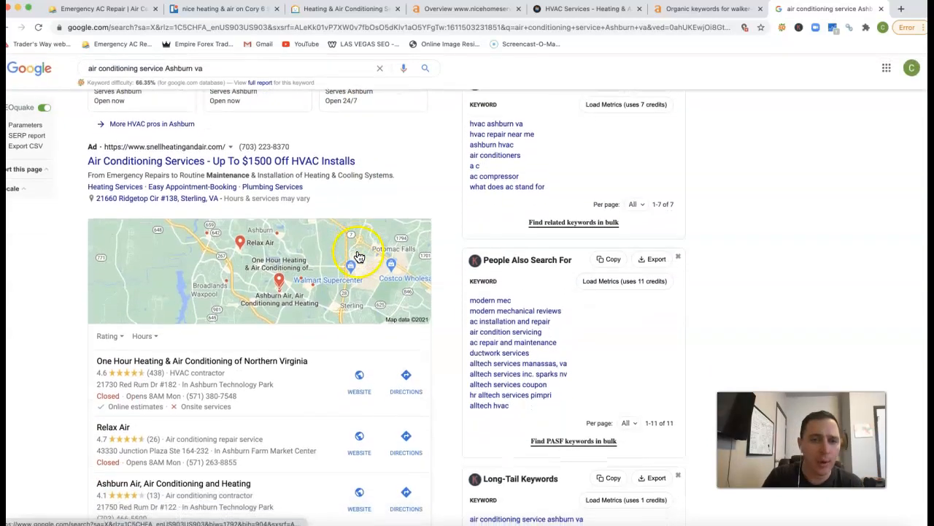
scroll(down, 3)
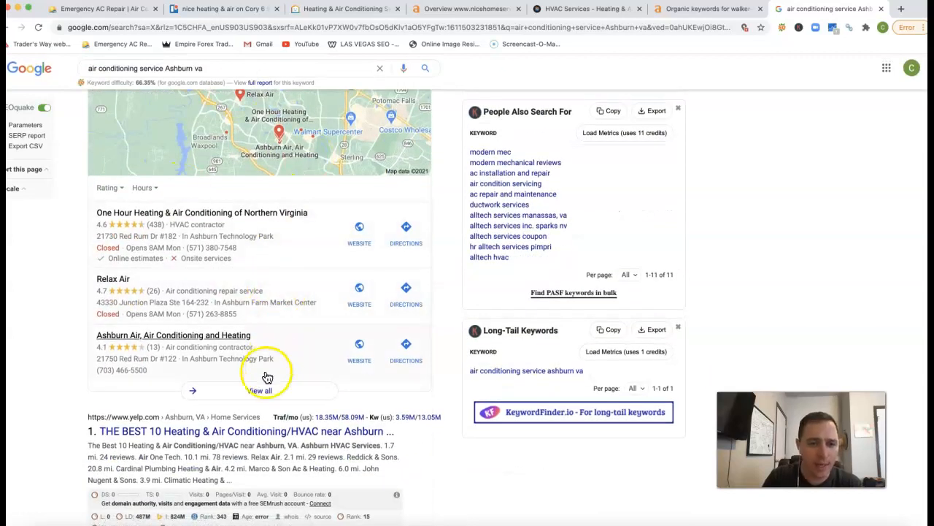
click(259, 390)
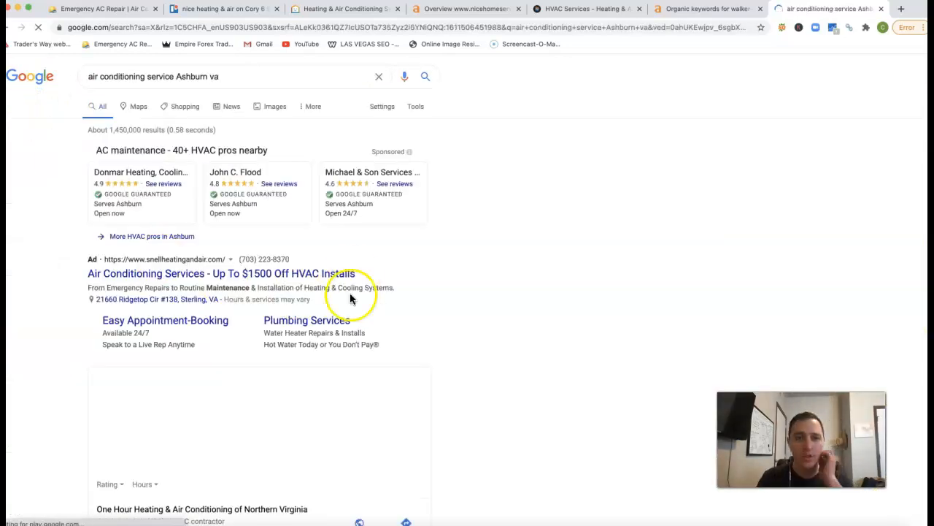
scroll(down, 3)
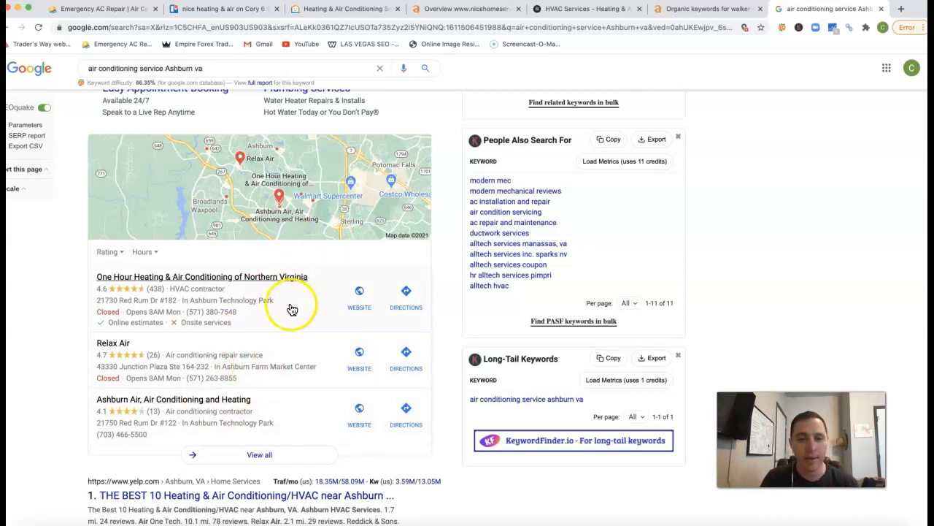
scroll(down, 3)
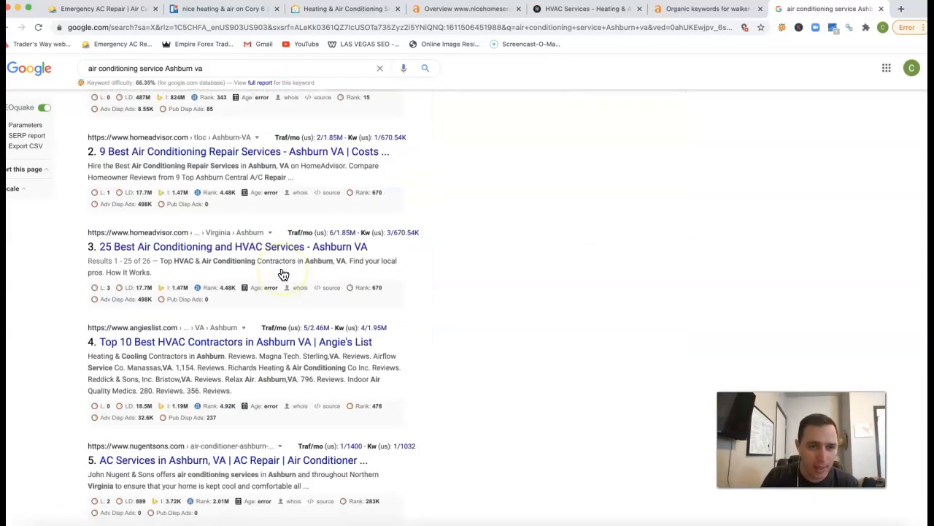
scroll(down, 3)
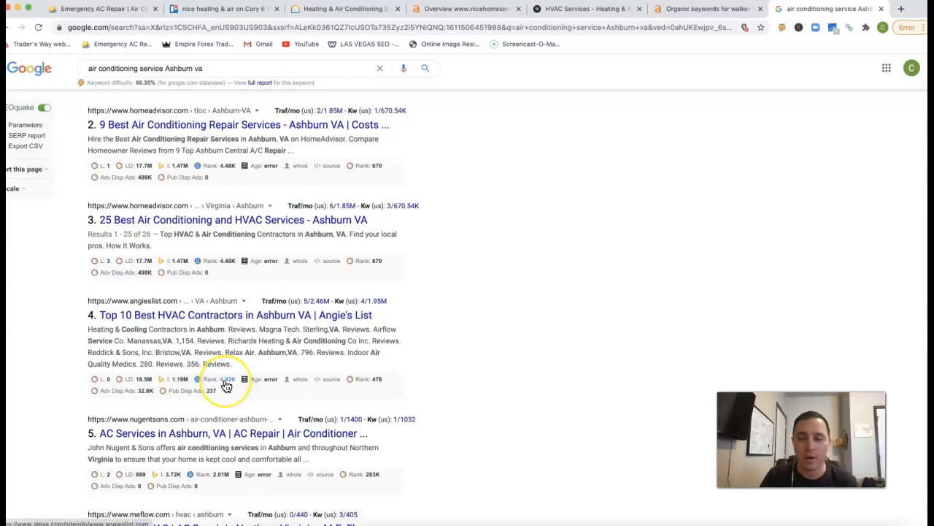
mouse_move(248, 307)
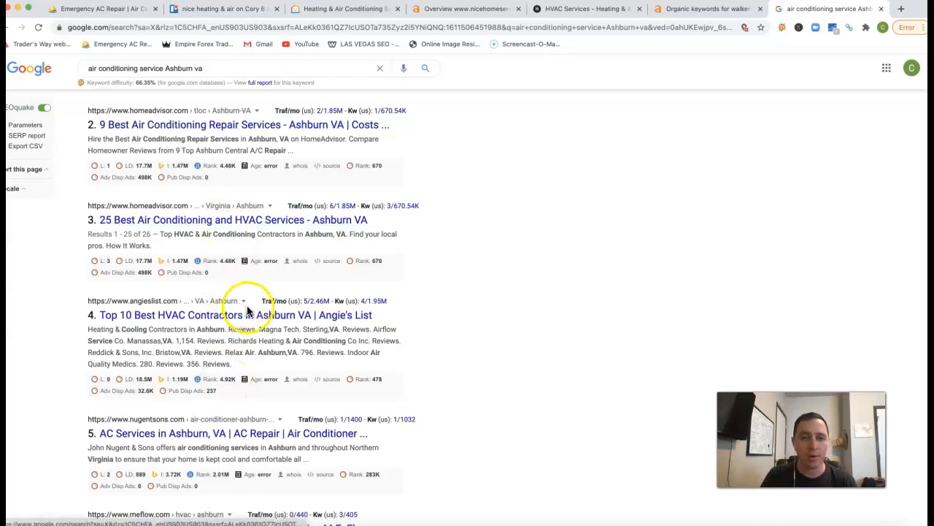
mouse_move(204, 208)
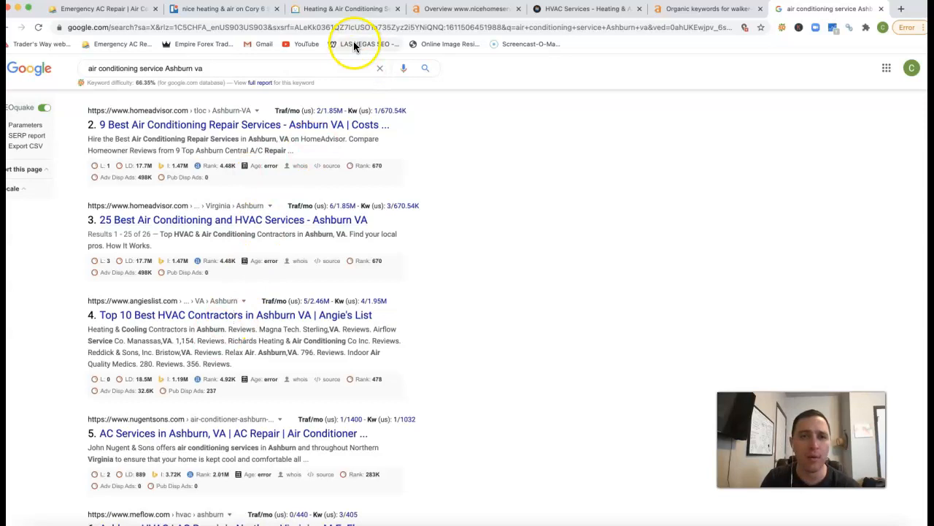
click(222, 8)
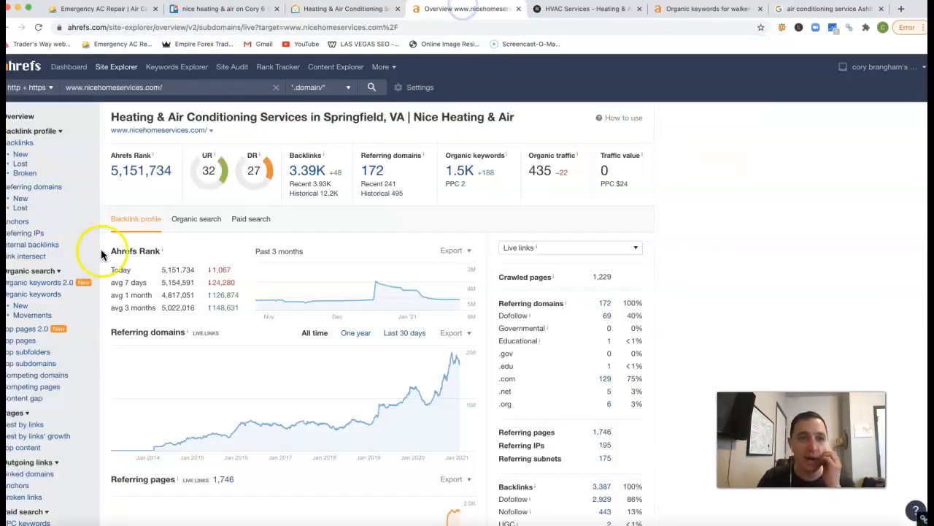
mouse_move(331, 206)
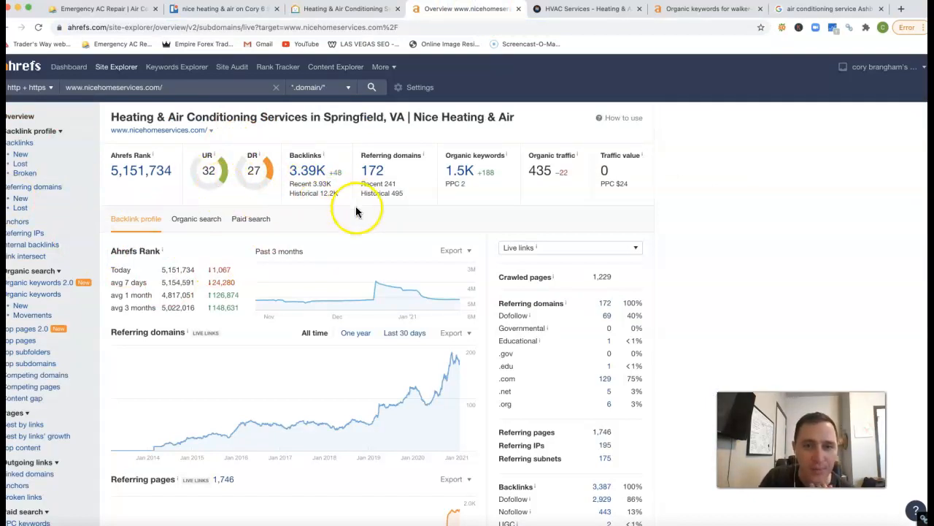
mouse_move(186, 437)
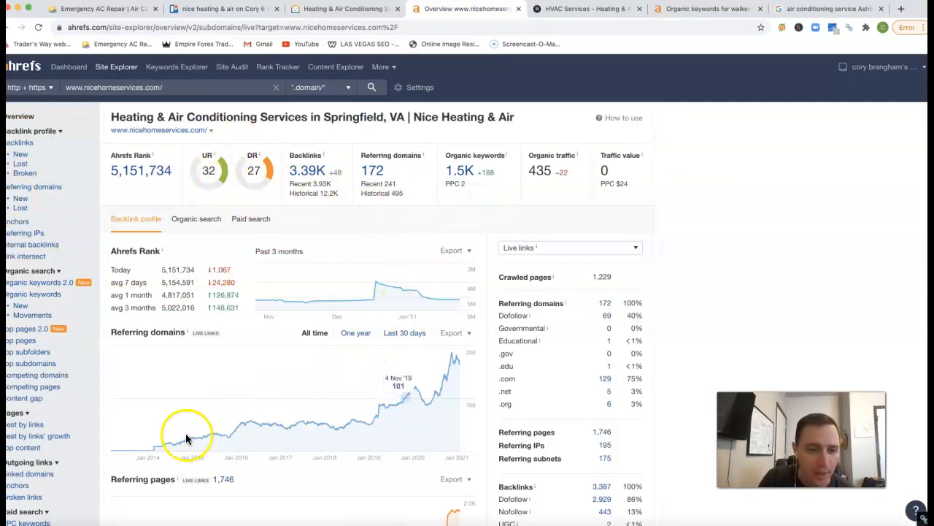
mouse_move(328, 422)
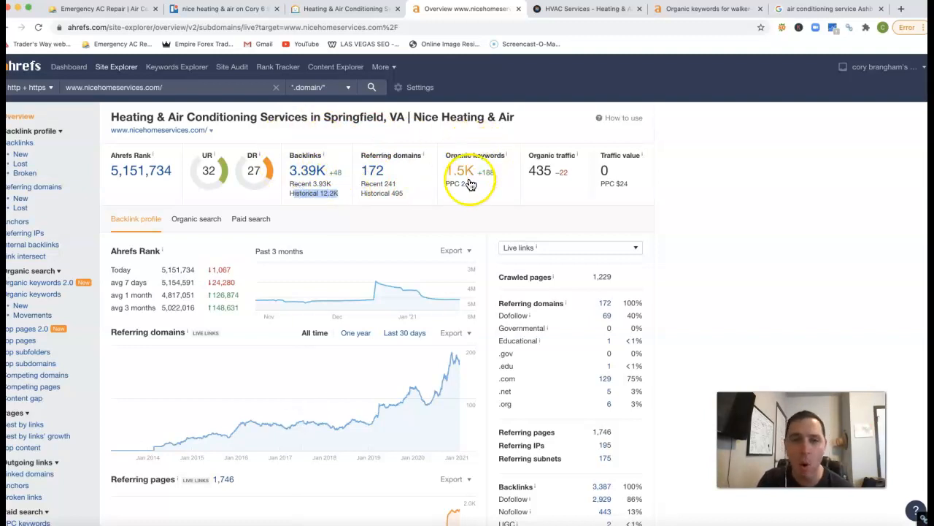
mouse_move(443, 220)
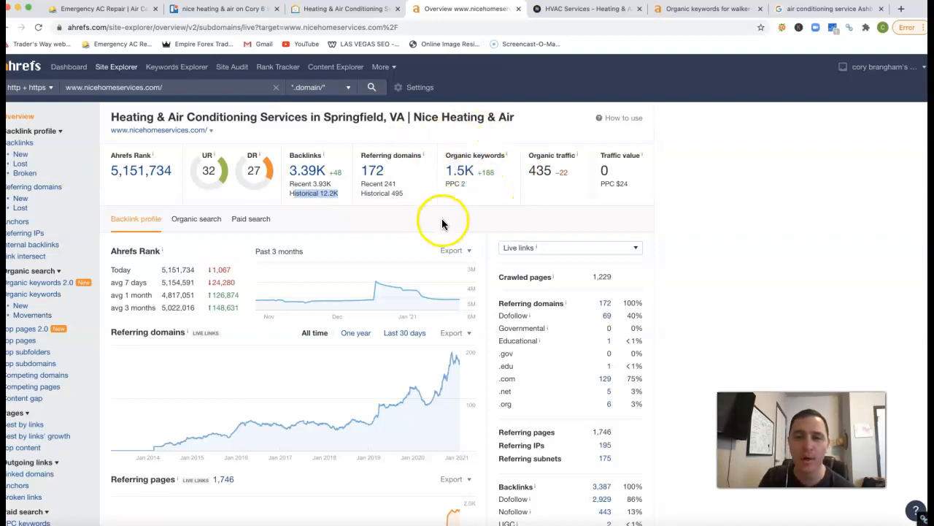
mouse_move(449, 221)
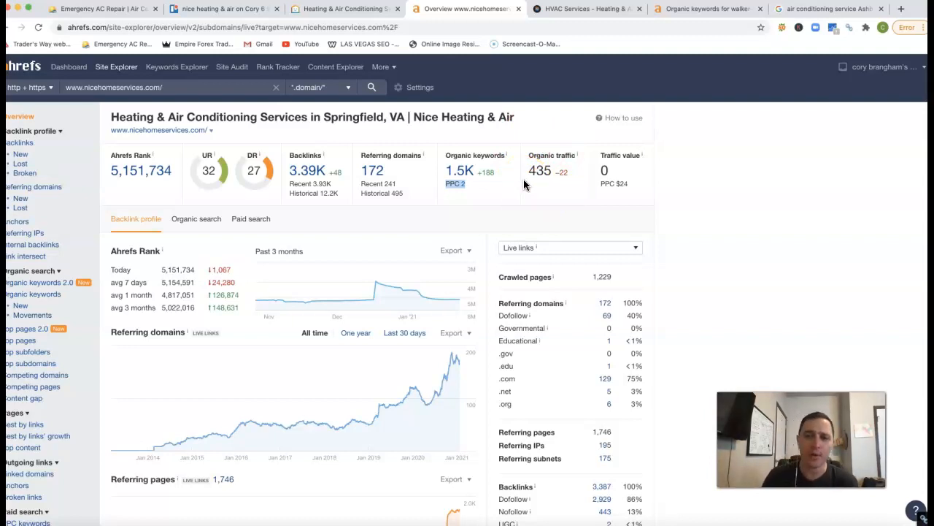
- Open the organic keywords list for nicehomeservices.com from the Ahrefs overview
click(459, 170)
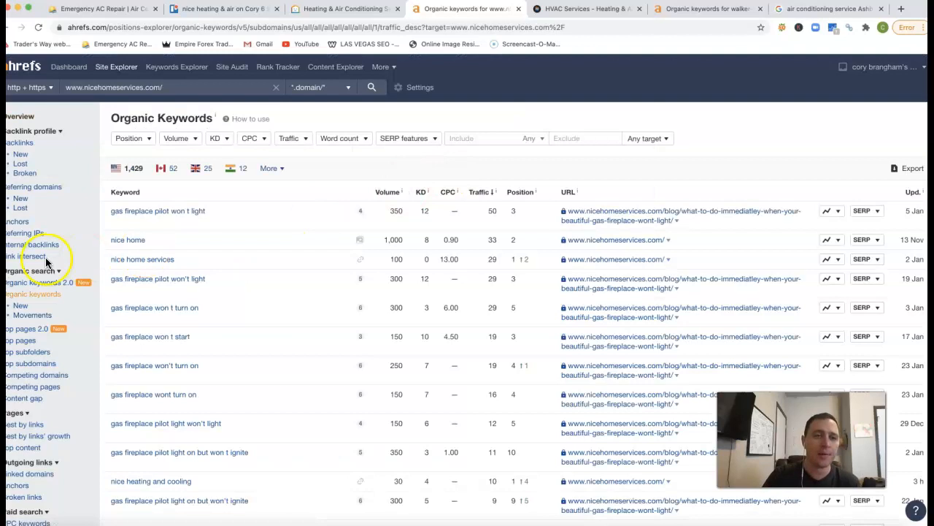
mouse_move(188, 185)
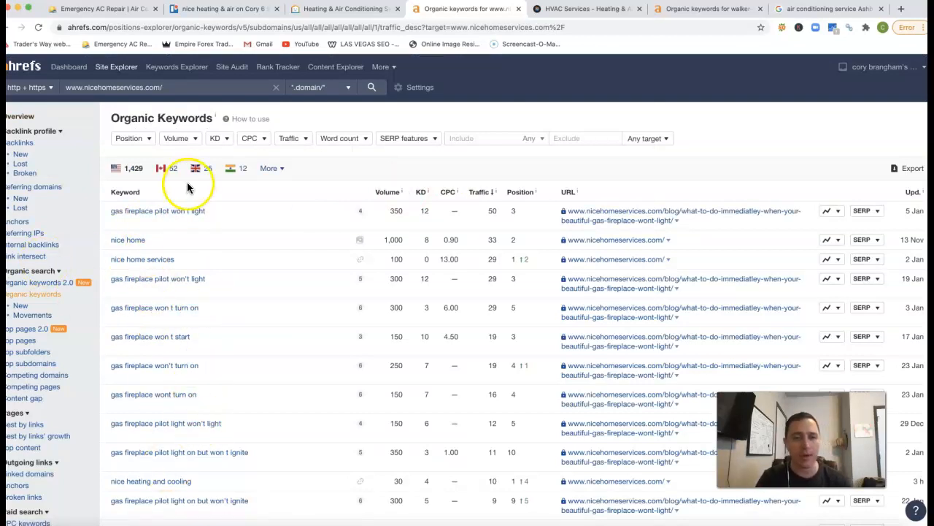
mouse_move(411, 166)
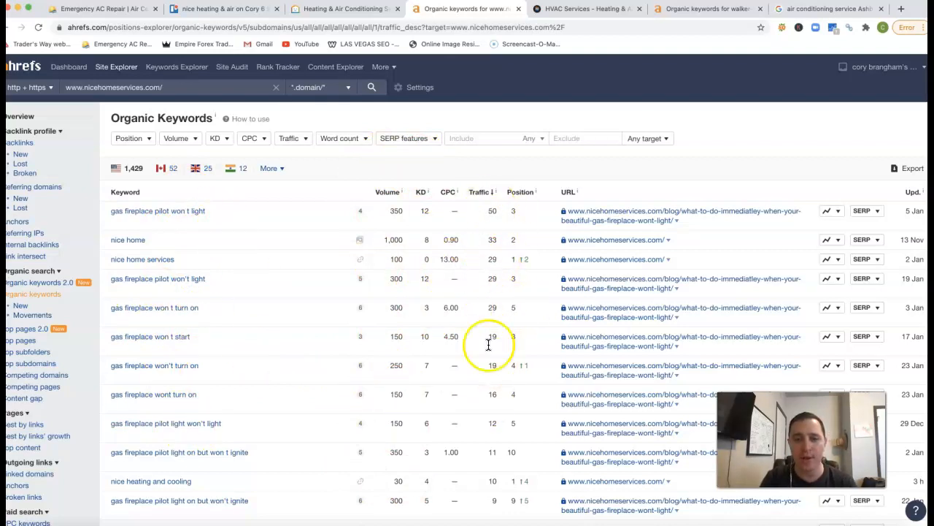
mouse_move(336, 389)
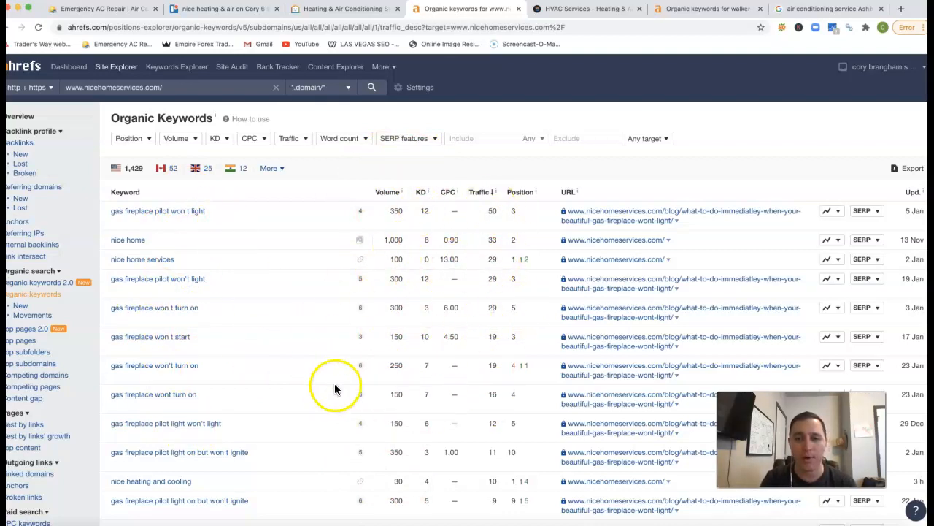
mouse_move(533, 157)
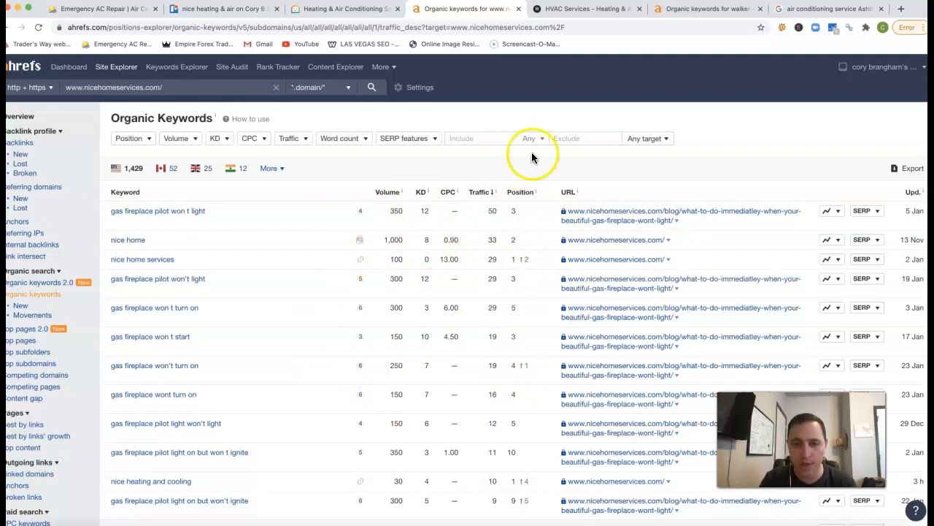
- Scroll through nicehomeservices.com's organic keywords table and go to page 2
scroll(down, 3)
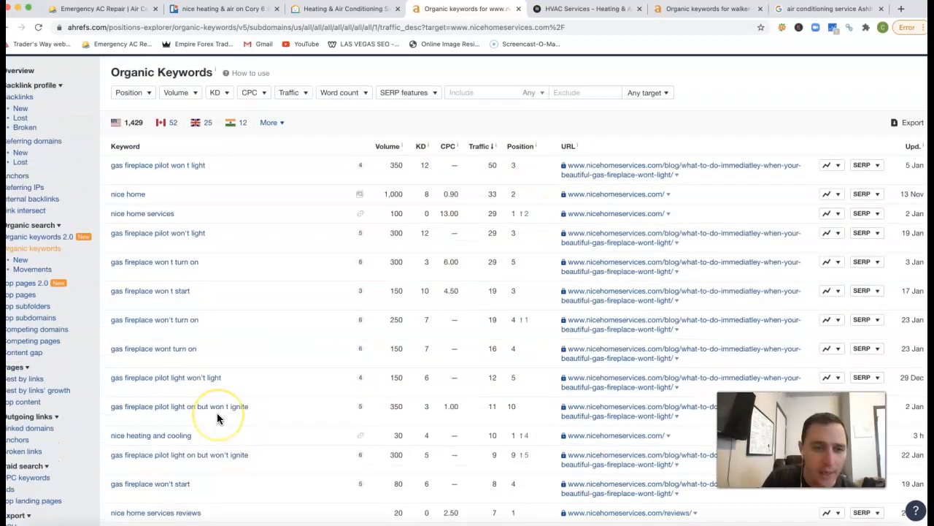
scroll(down, 3)
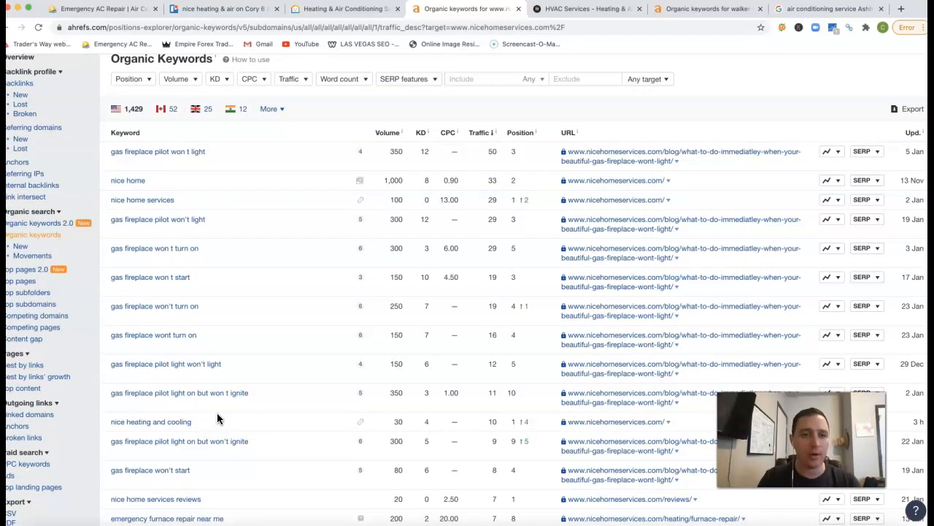
scroll(down, 3)
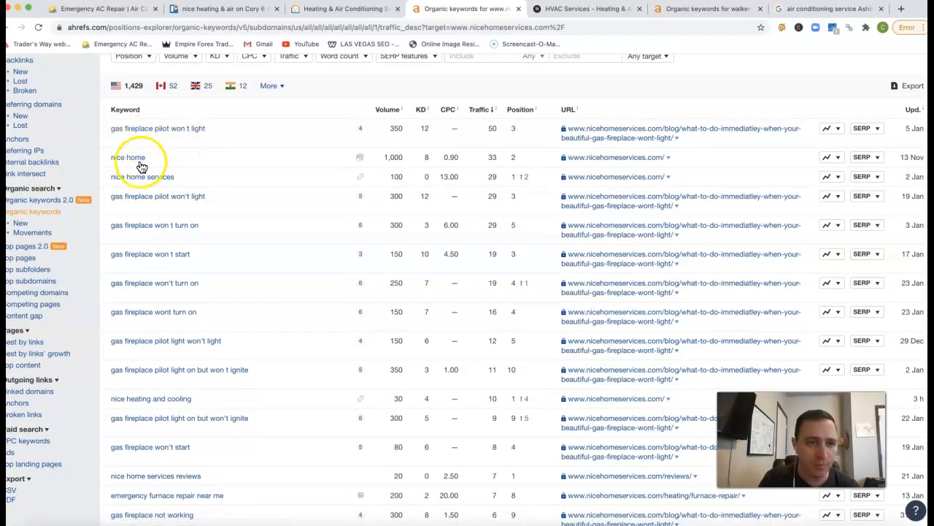
scroll(down, 3)
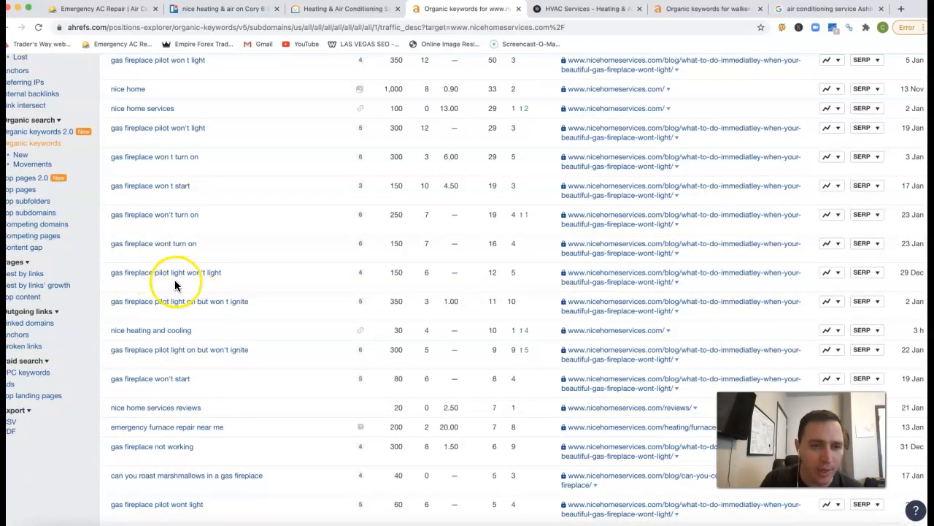
mouse_move(196, 314)
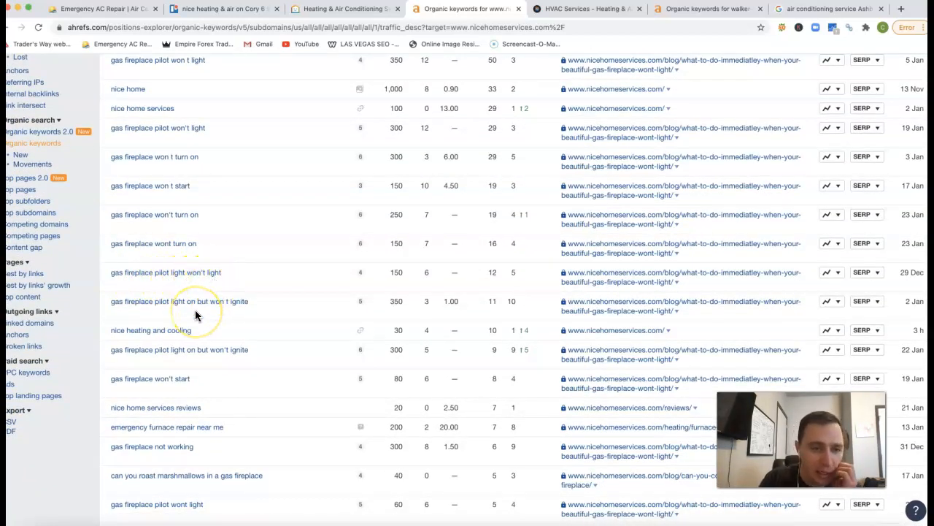
scroll(down, 3)
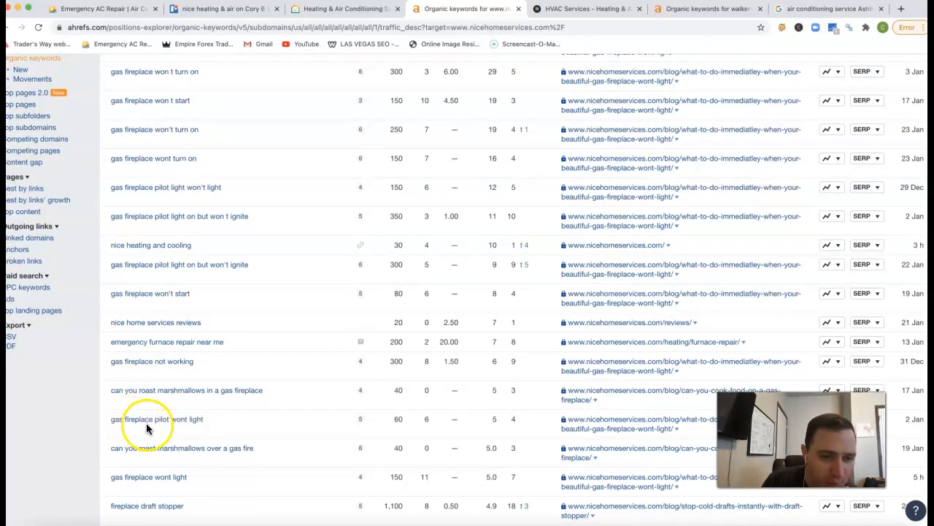
mouse_move(133, 402)
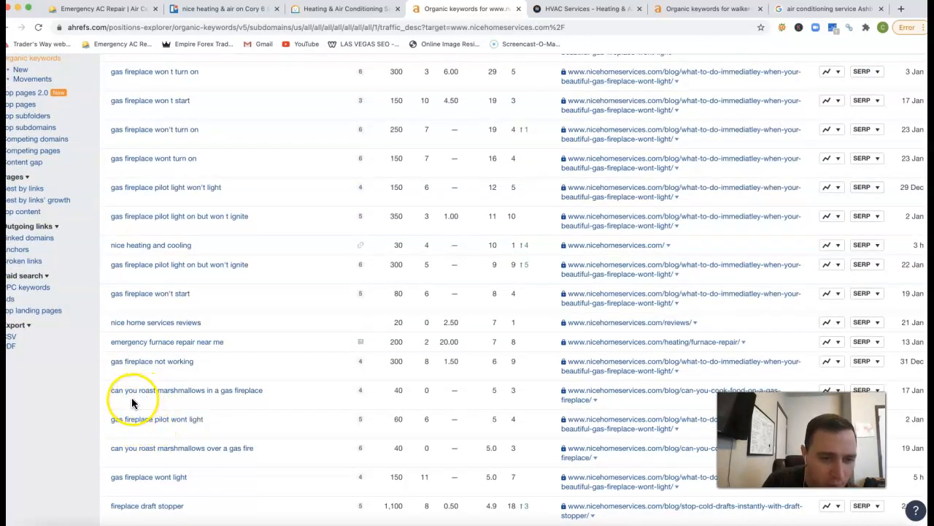
mouse_move(230, 398)
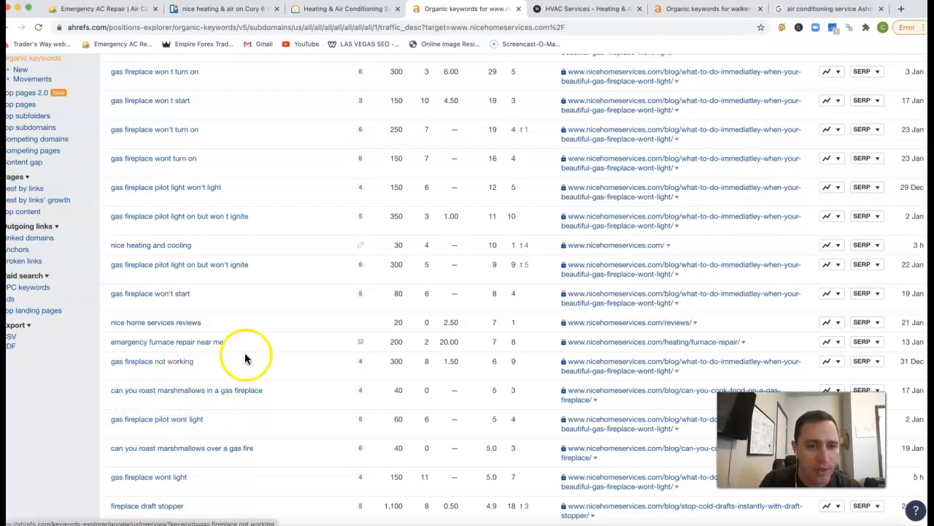
scroll(down, 3)
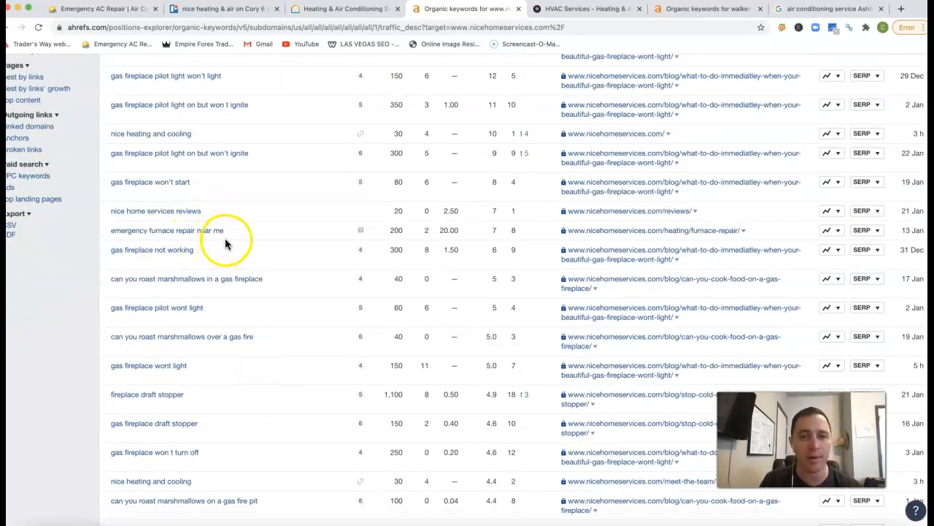
mouse_move(526, 234)
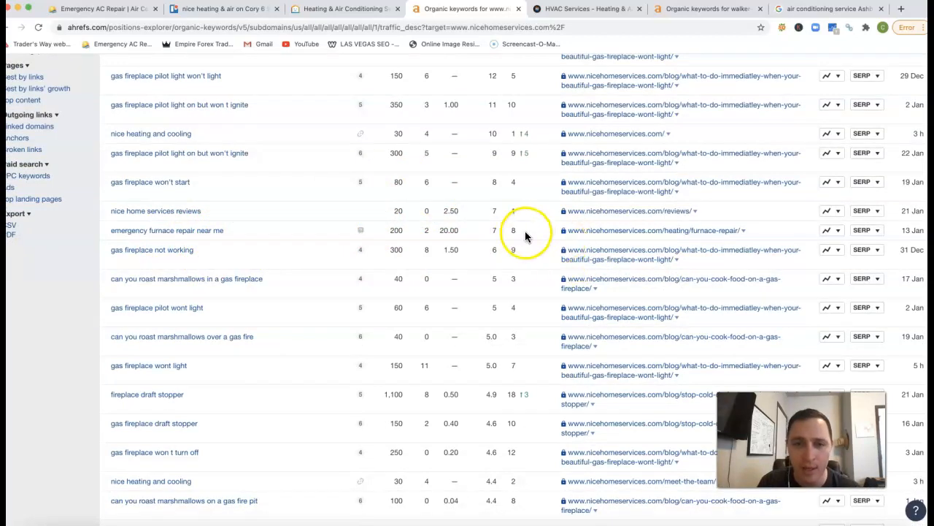
scroll(down, 3)
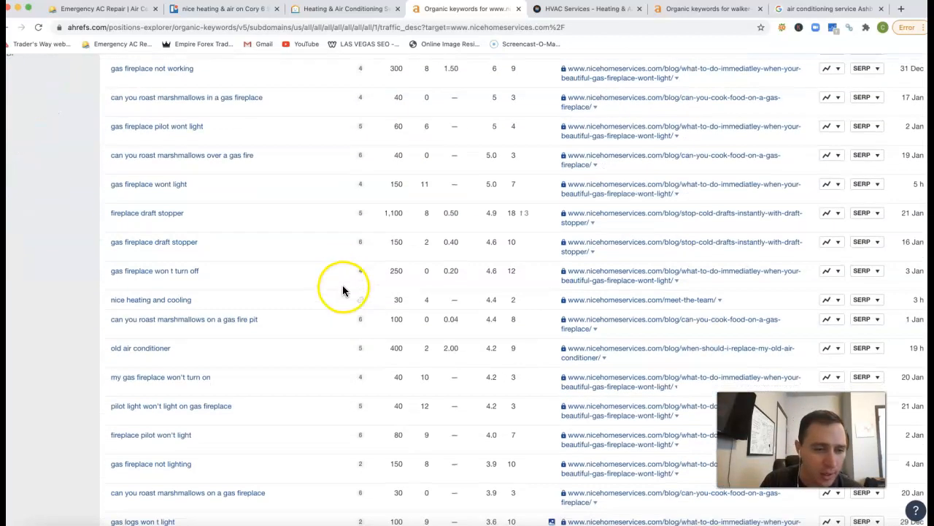
scroll(down, 3)
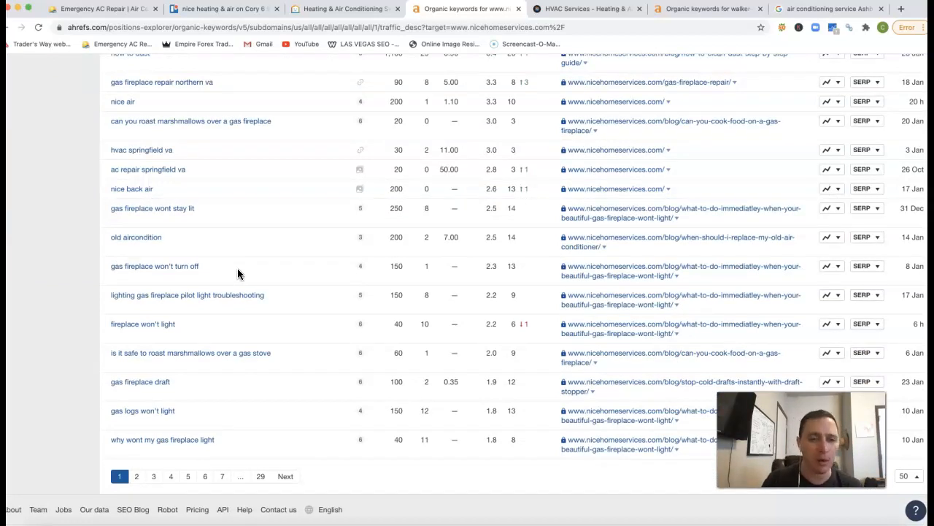
click(136, 476)
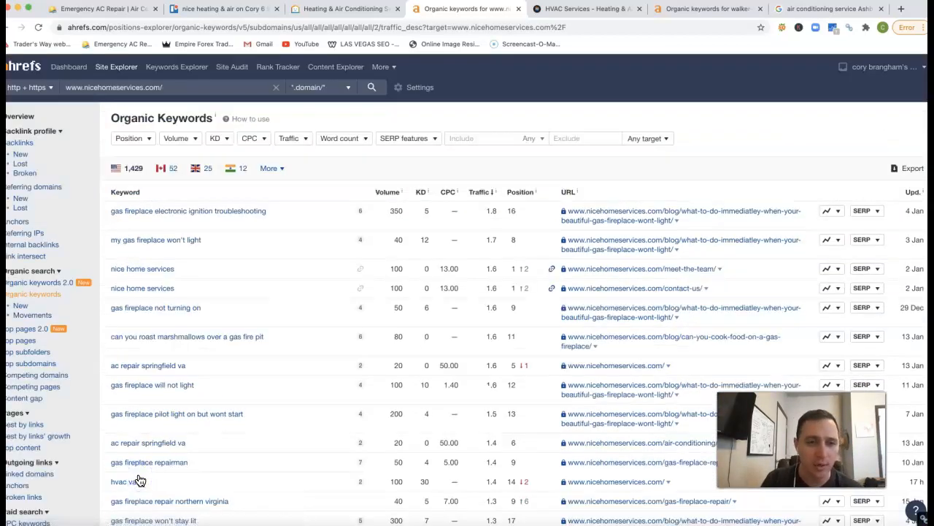
- Page through nicehomeservices.com keywords to page 3, then open walker-hvac.com's organic keywords report
scroll(down, 3)
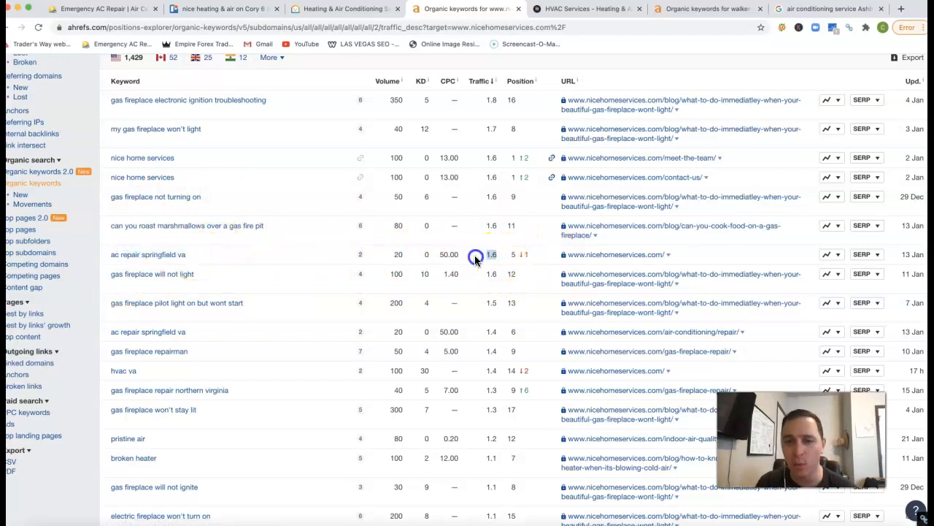
scroll(down, 3)
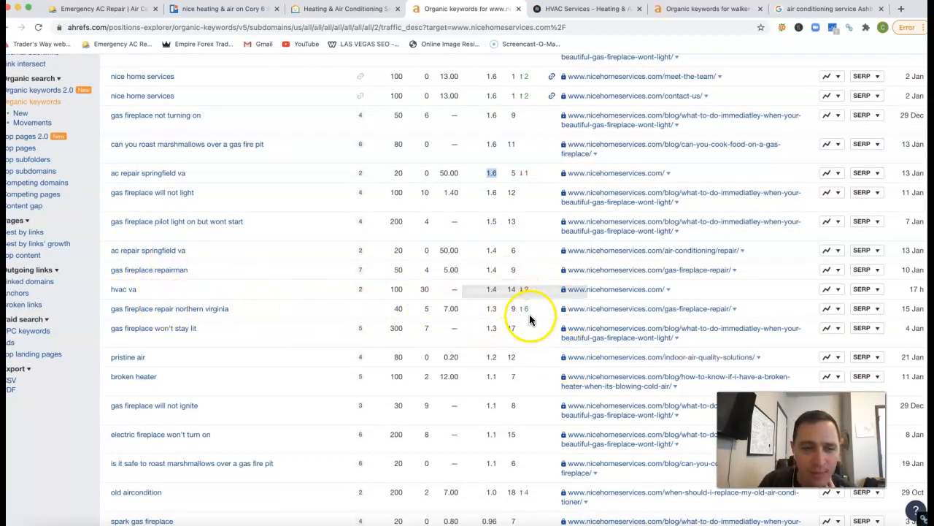
scroll(down, 3)
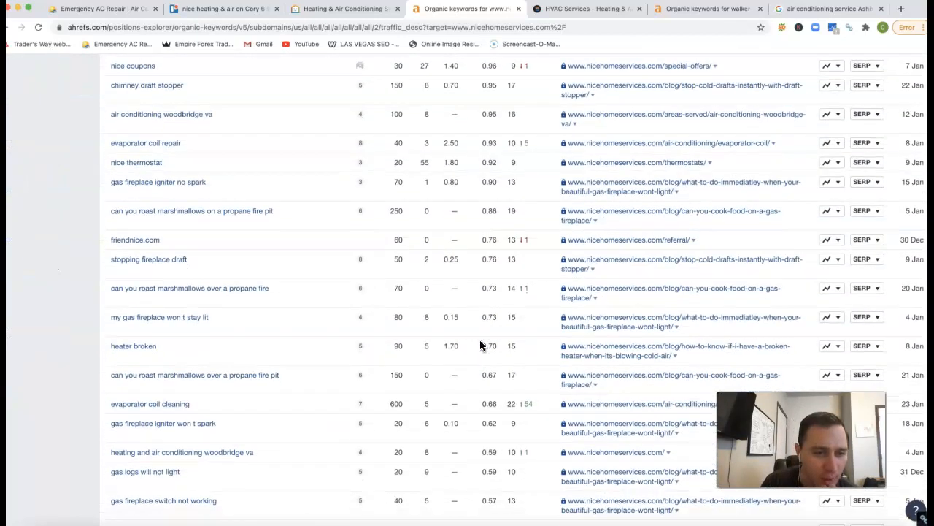
scroll(down, 3)
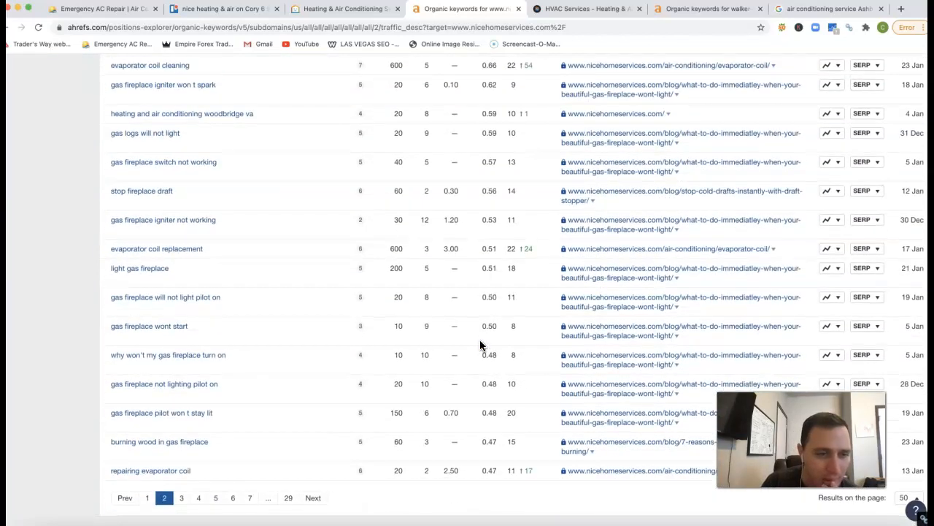
scroll(down, 3)
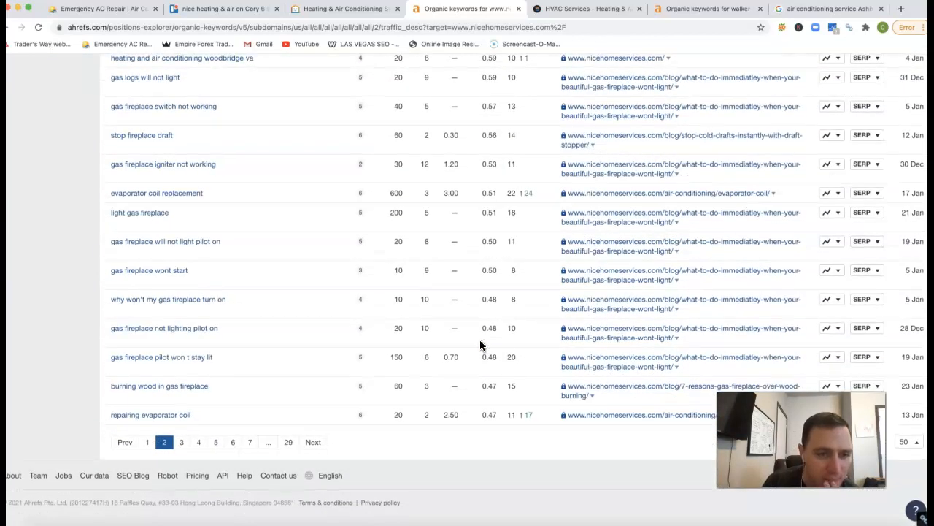
click(181, 442)
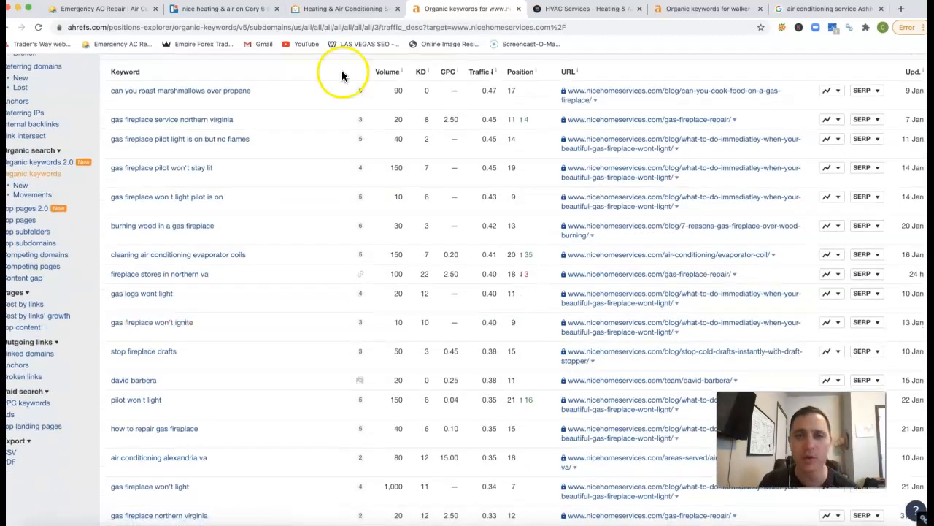
click(588, 9)
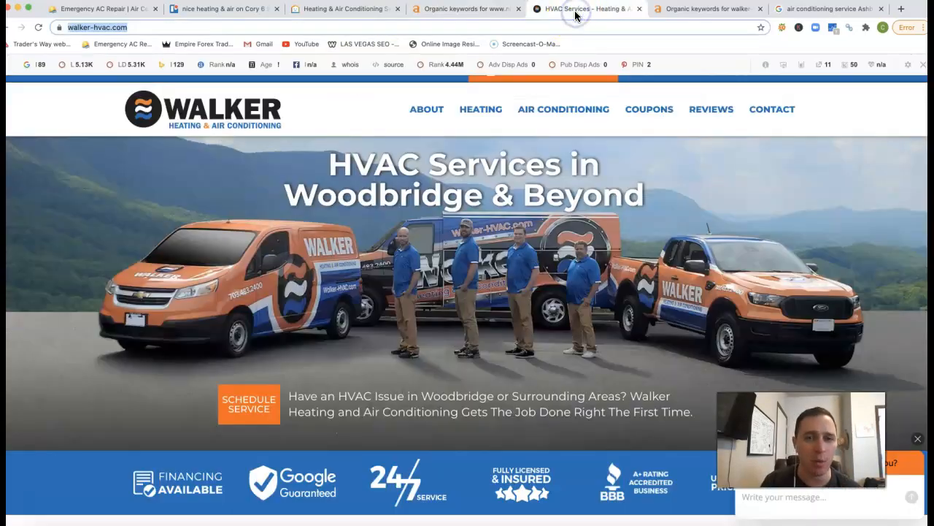
click(707, 9)
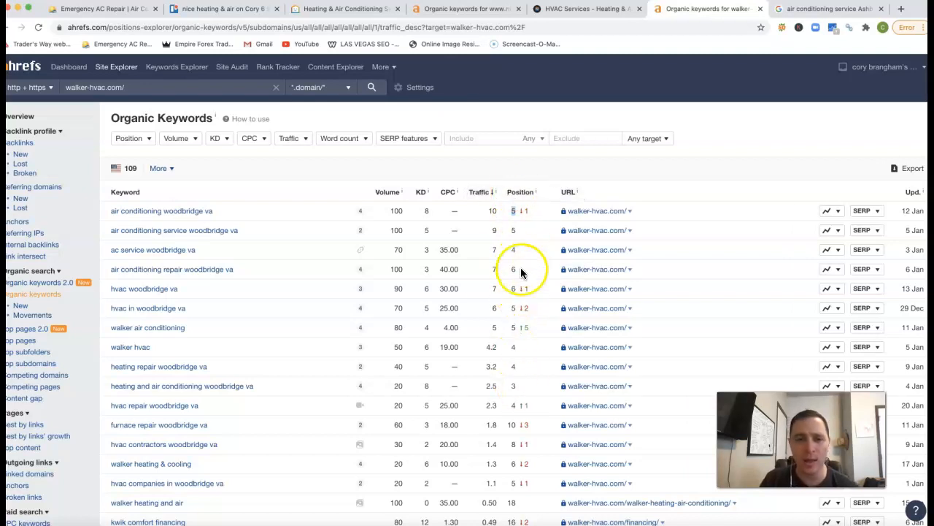
mouse_move(514, 365)
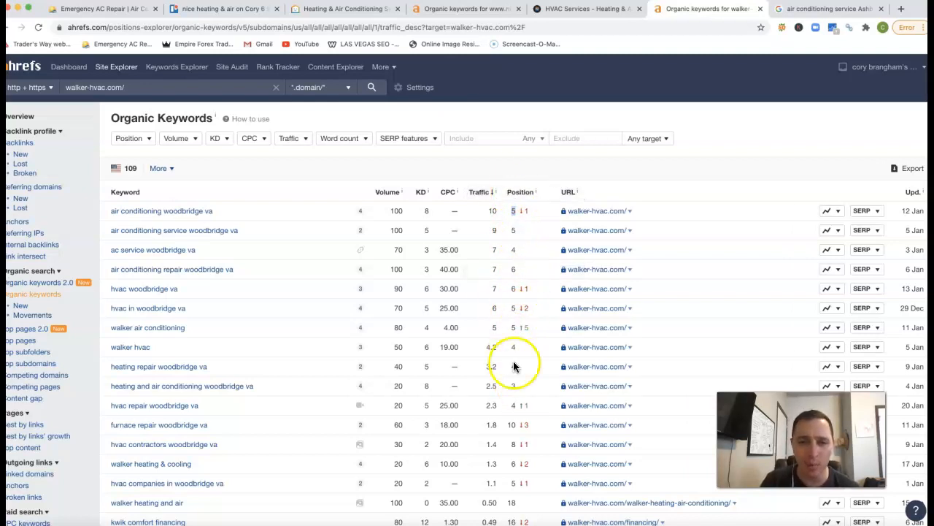
mouse_move(252, 365)
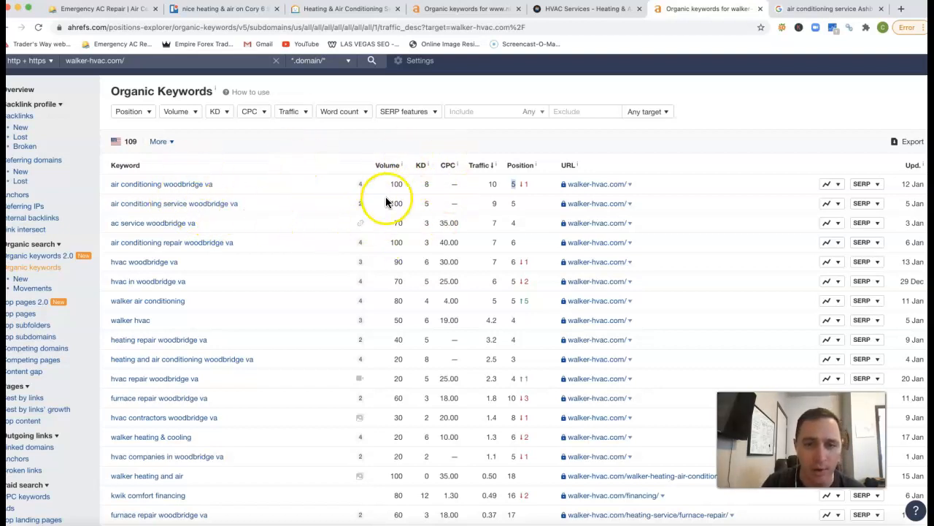
mouse_move(521, 210)
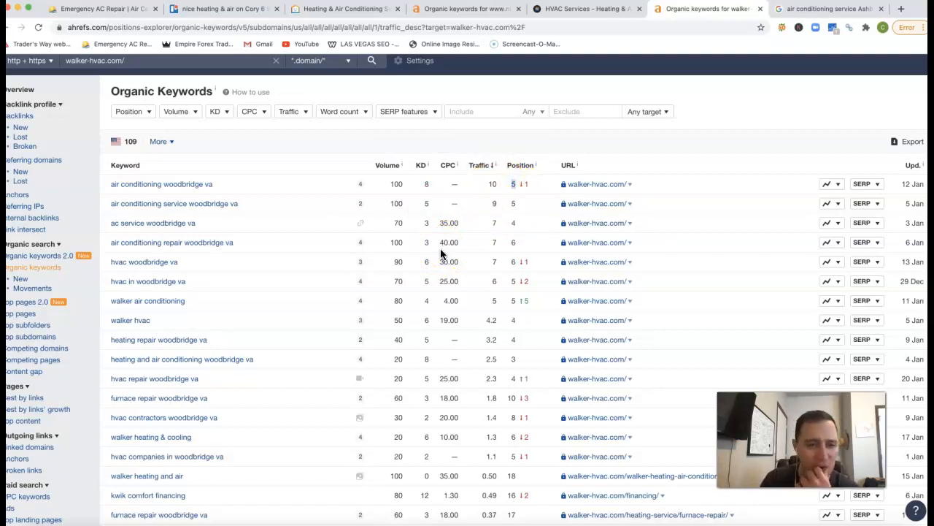
scroll(down, 3)
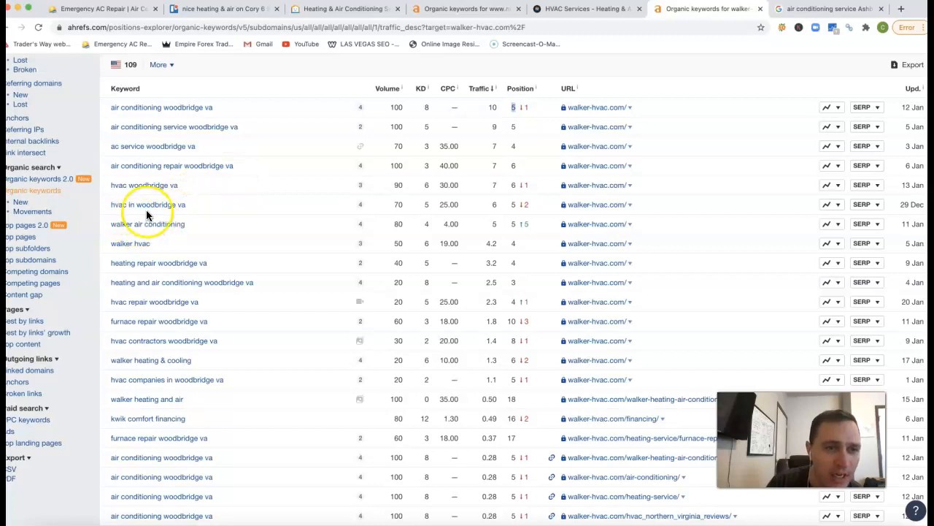
scroll(down, 3)
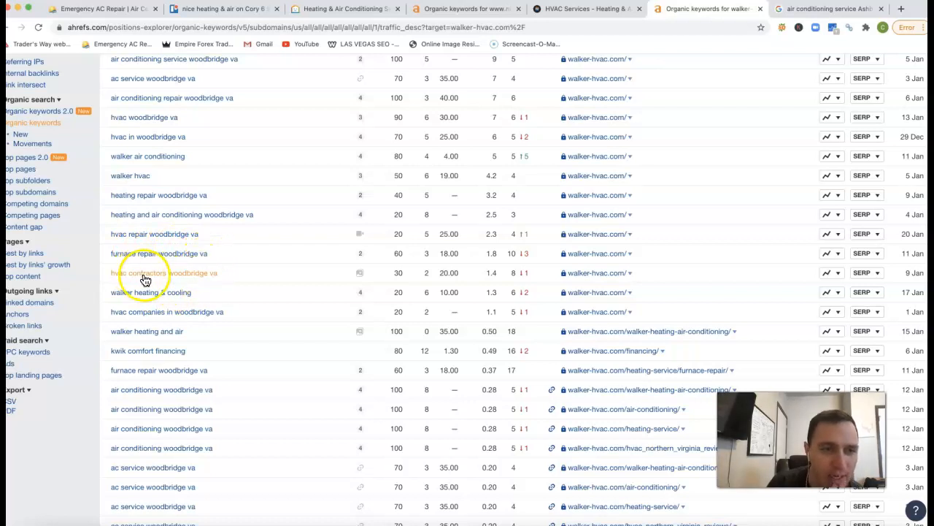
mouse_move(217, 285)
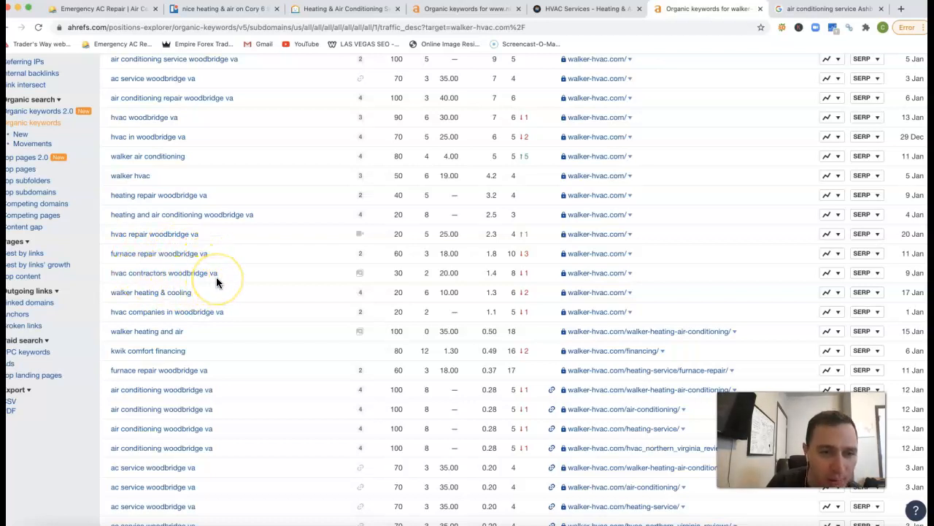
scroll(down, 3)
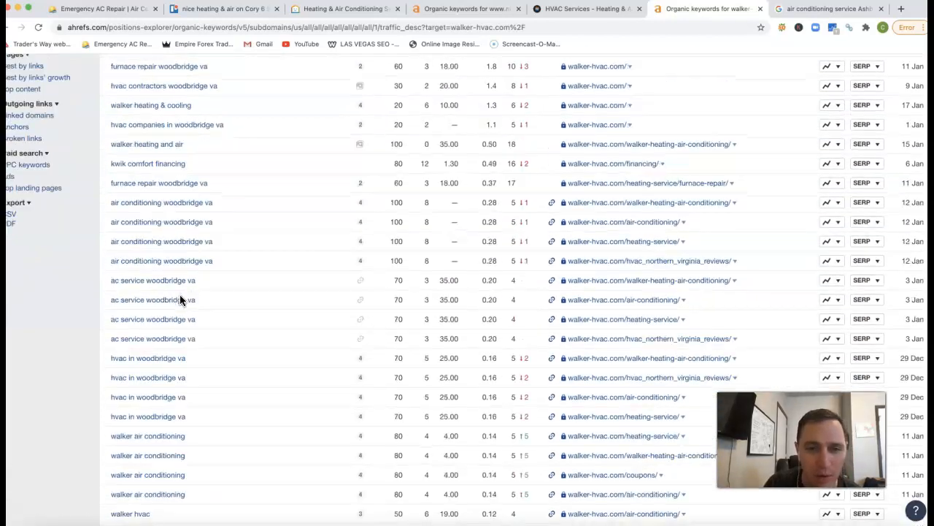